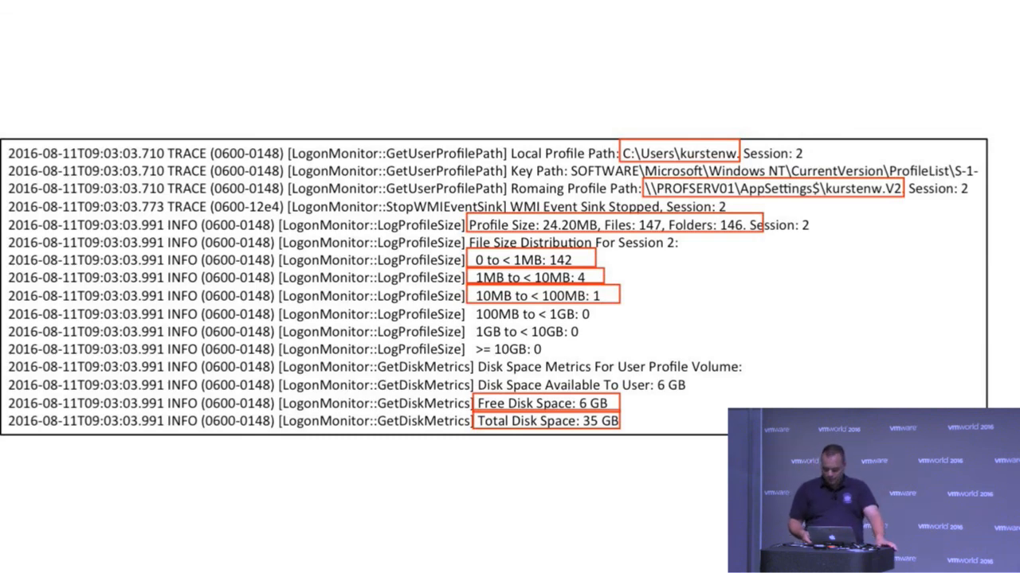
scroll(down, 3)
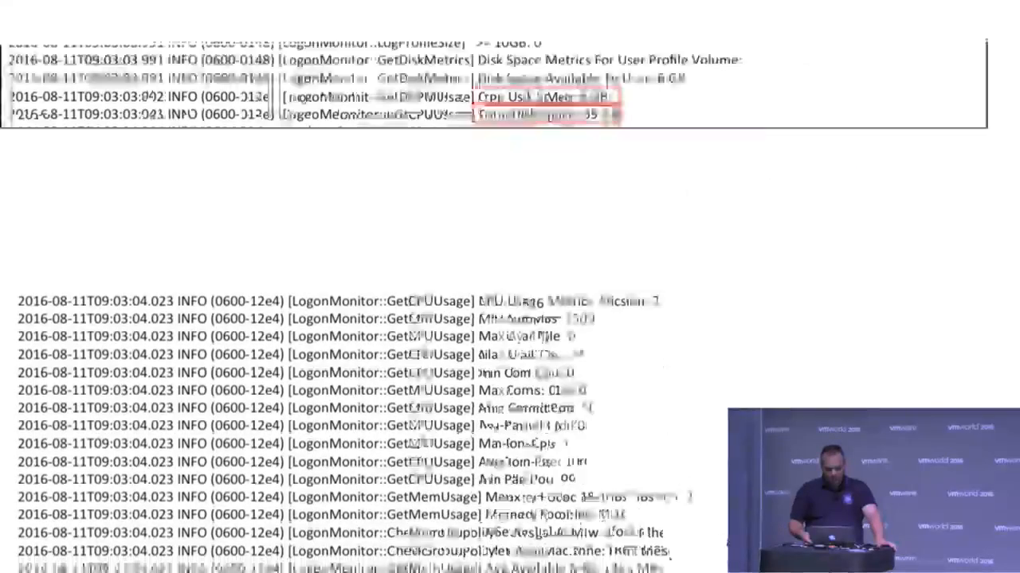
scroll(down, 3)
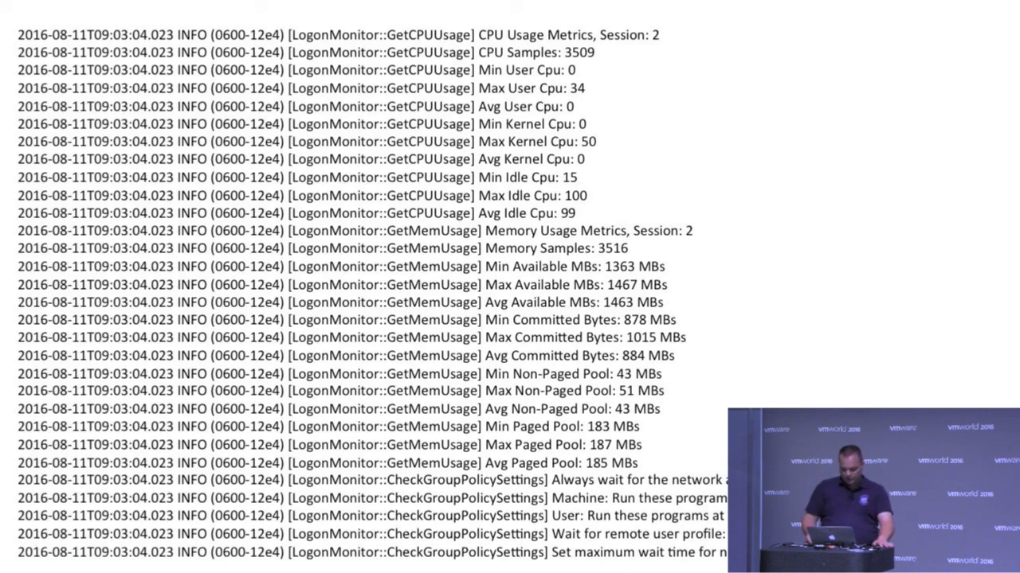
scroll(down, 3)
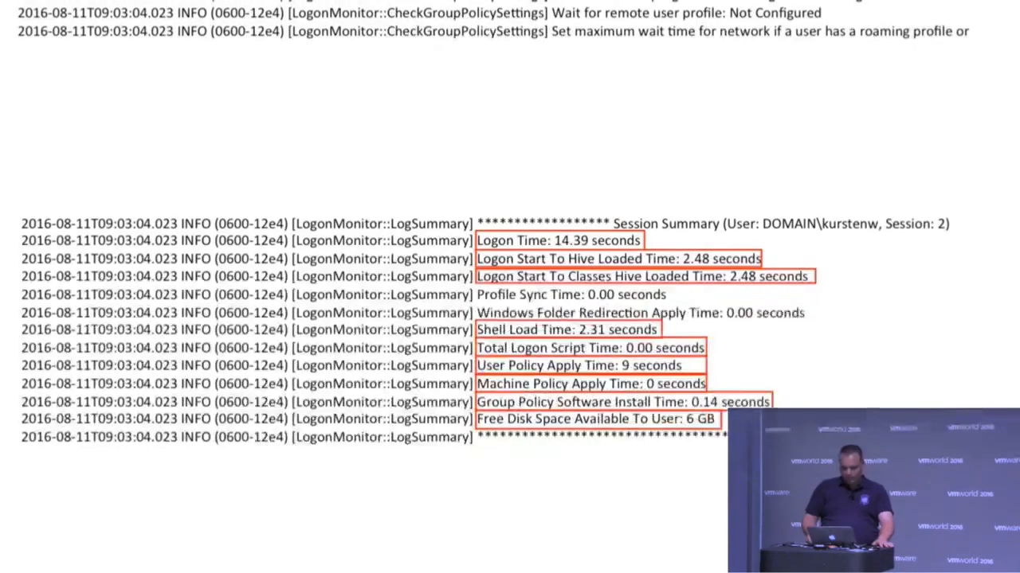